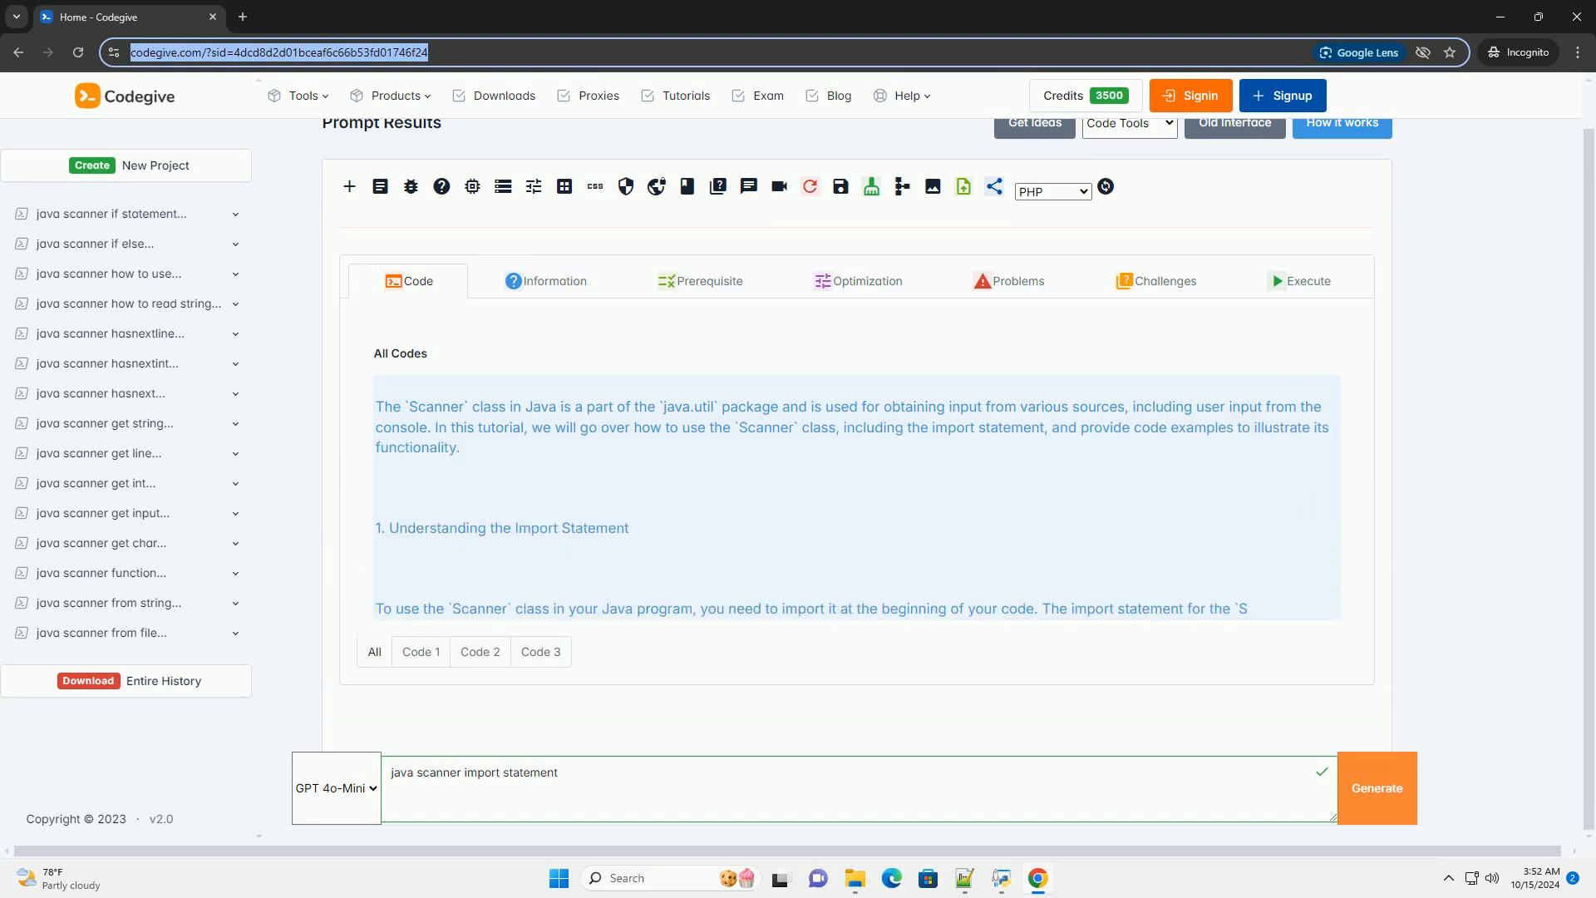
{"action": "scroll", "scroll_direction": "down", "scroll_amount": 3}
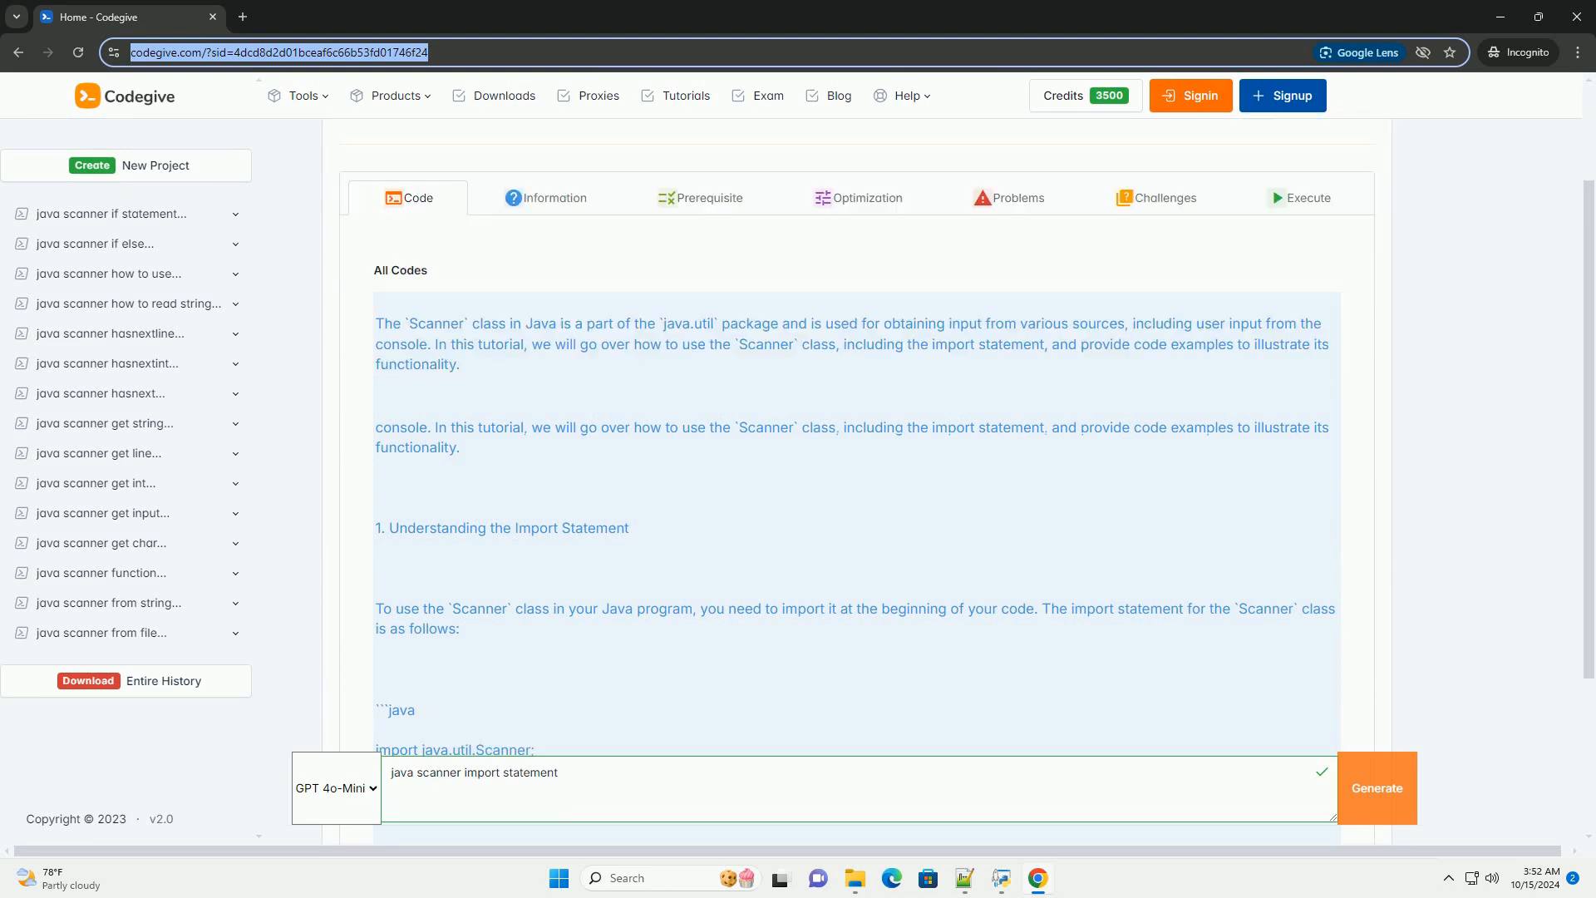
{"action": "scroll", "scroll_direction": "down", "scroll_amount": 3}
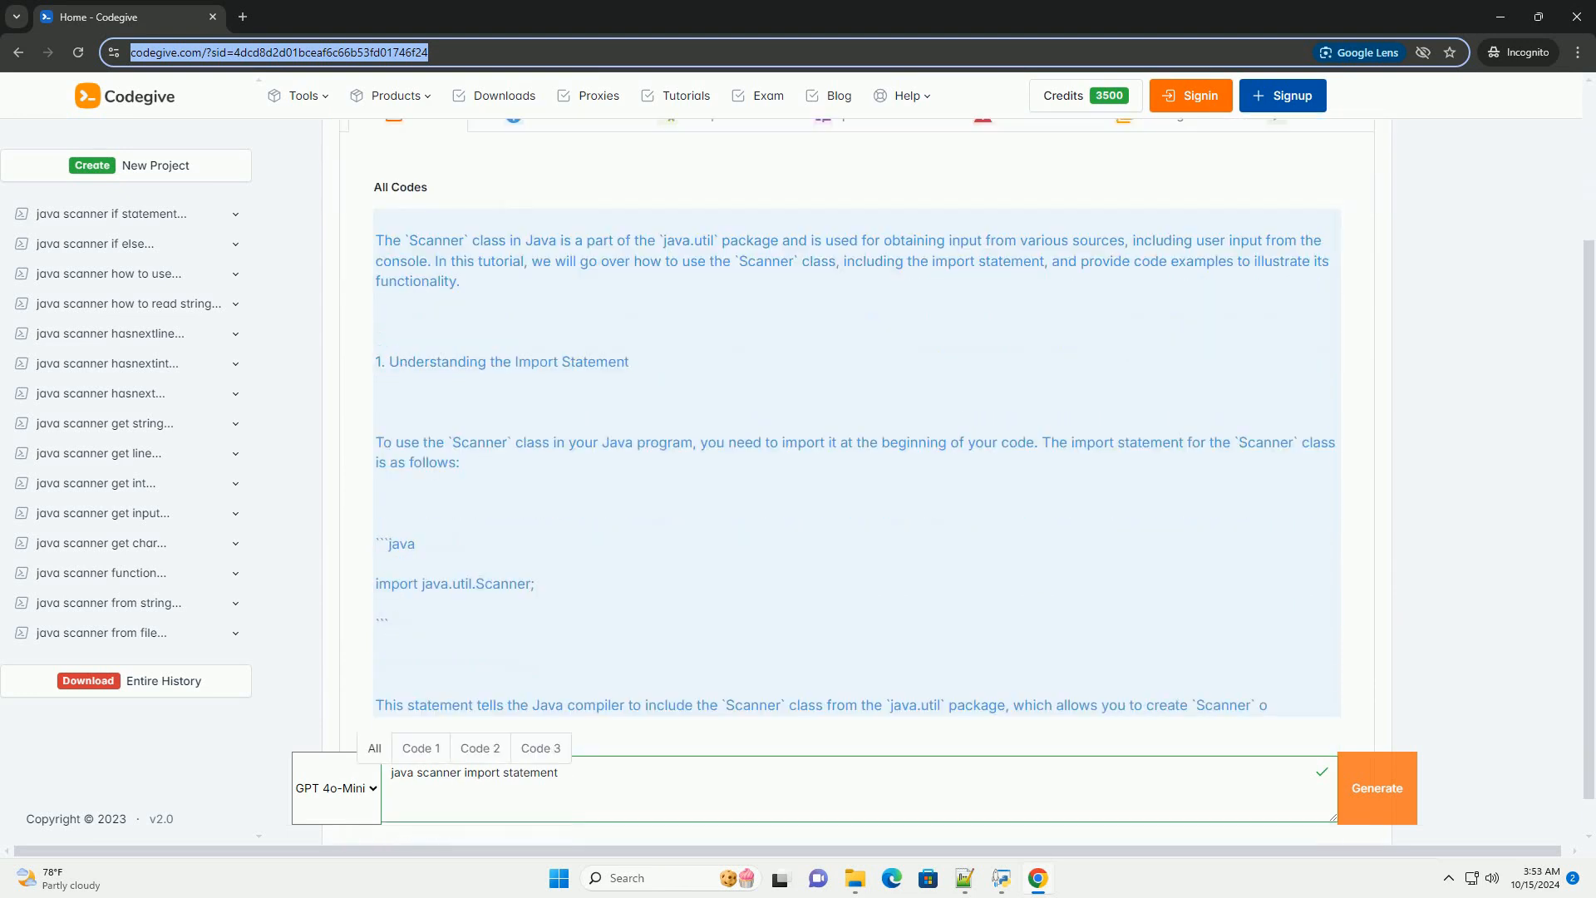
{"action": "scroll", "scroll_direction": "down", "scroll_amount": 3}
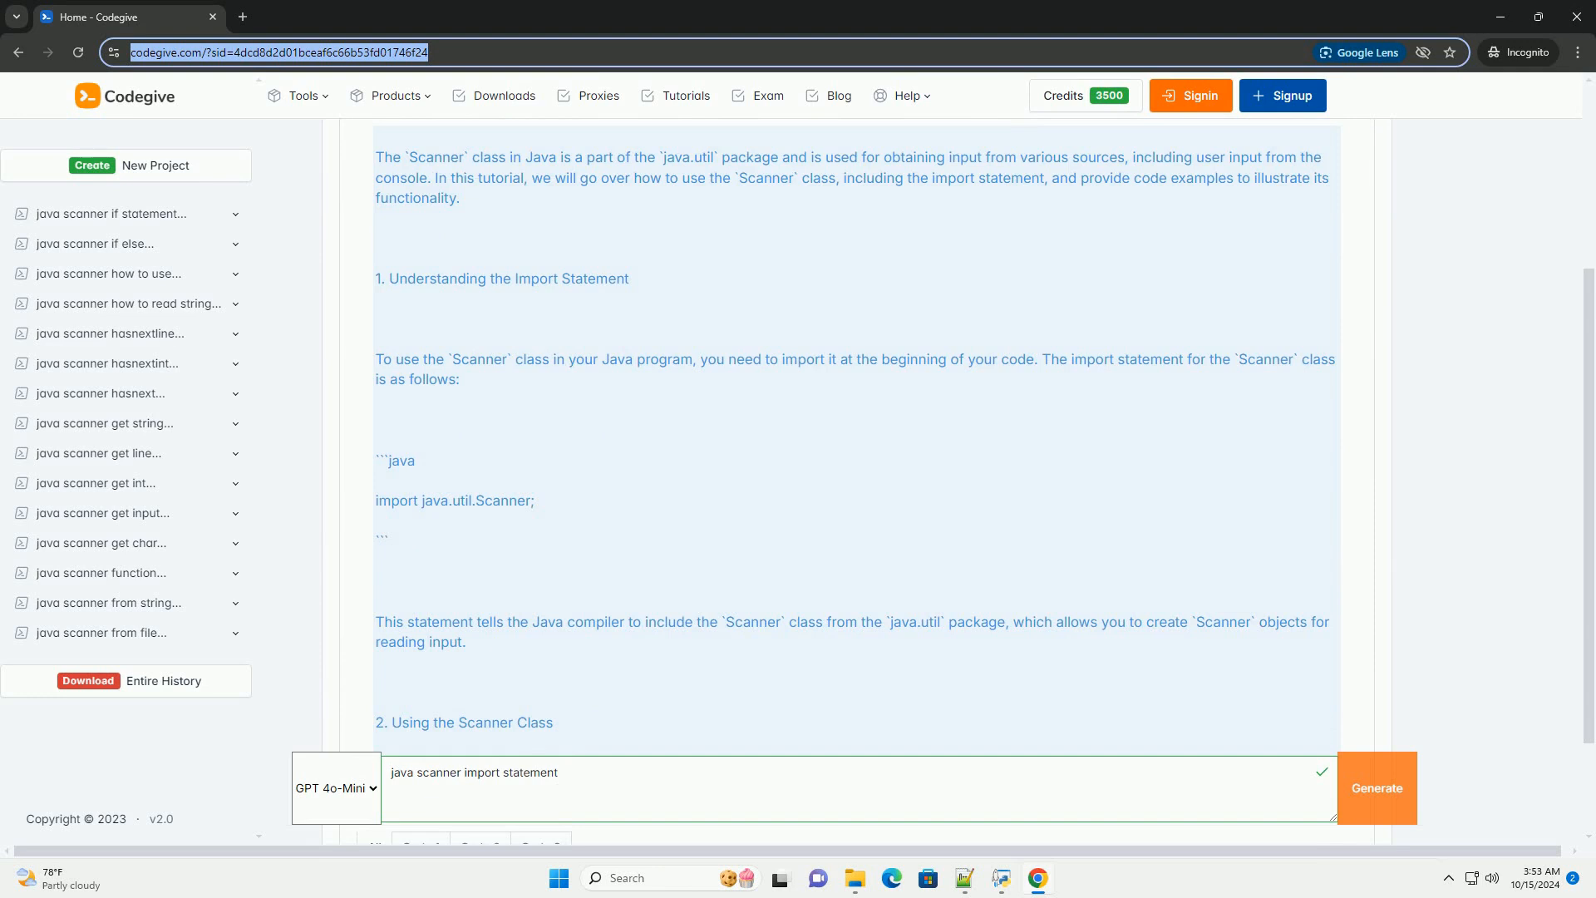
{"action": "scroll", "scroll_direction": "down", "scroll_amount": 3}
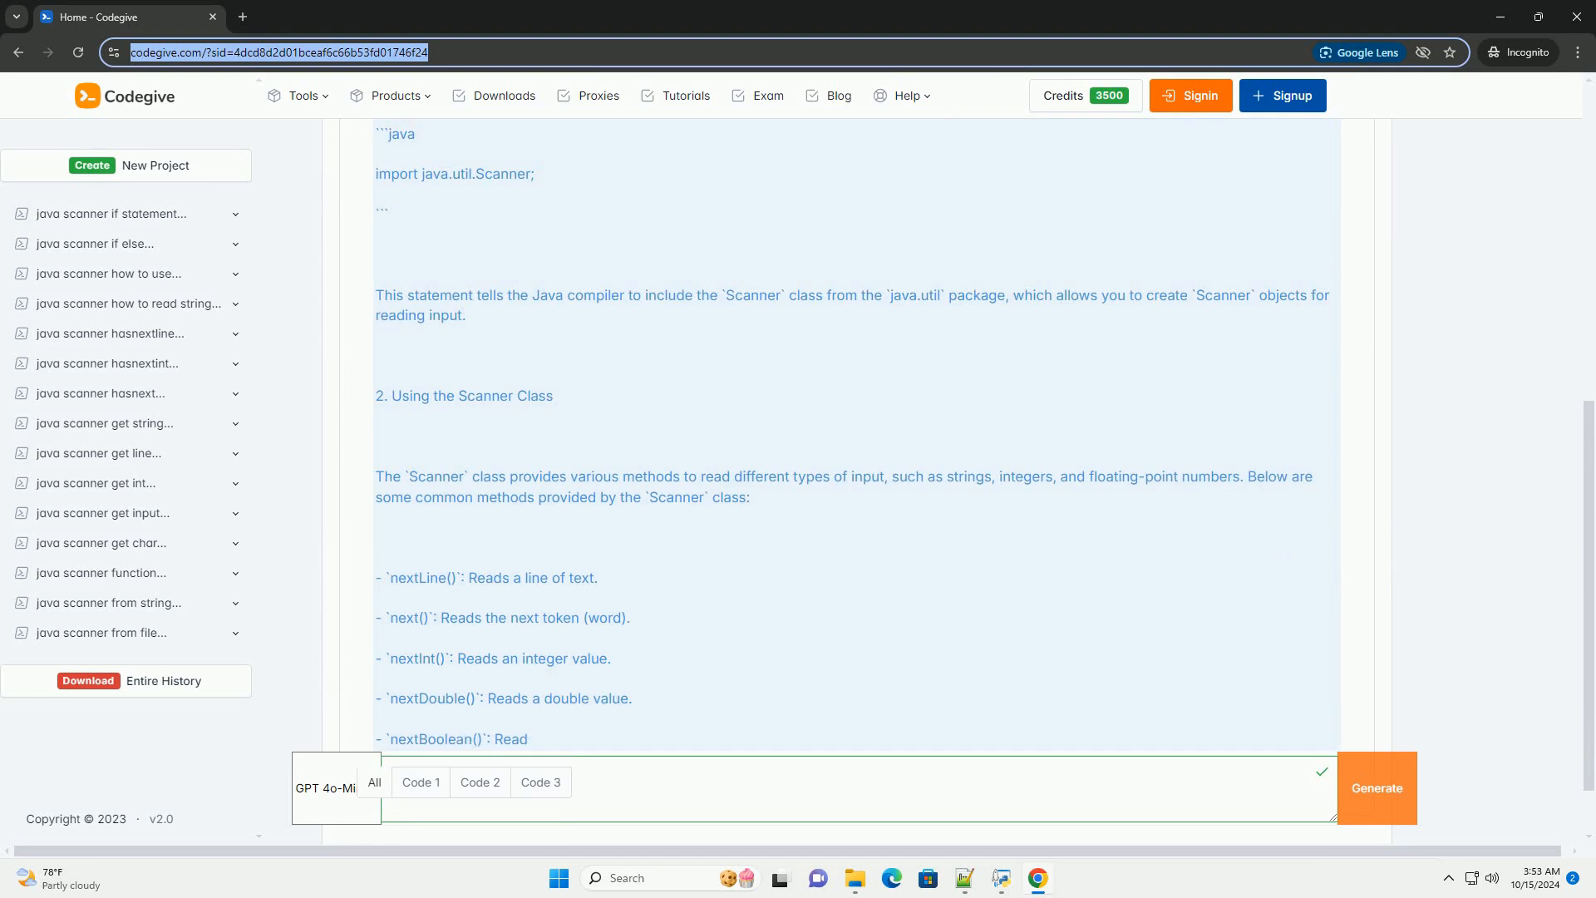
{"action": "scroll", "scroll_direction": "down", "scroll_amount": 3}
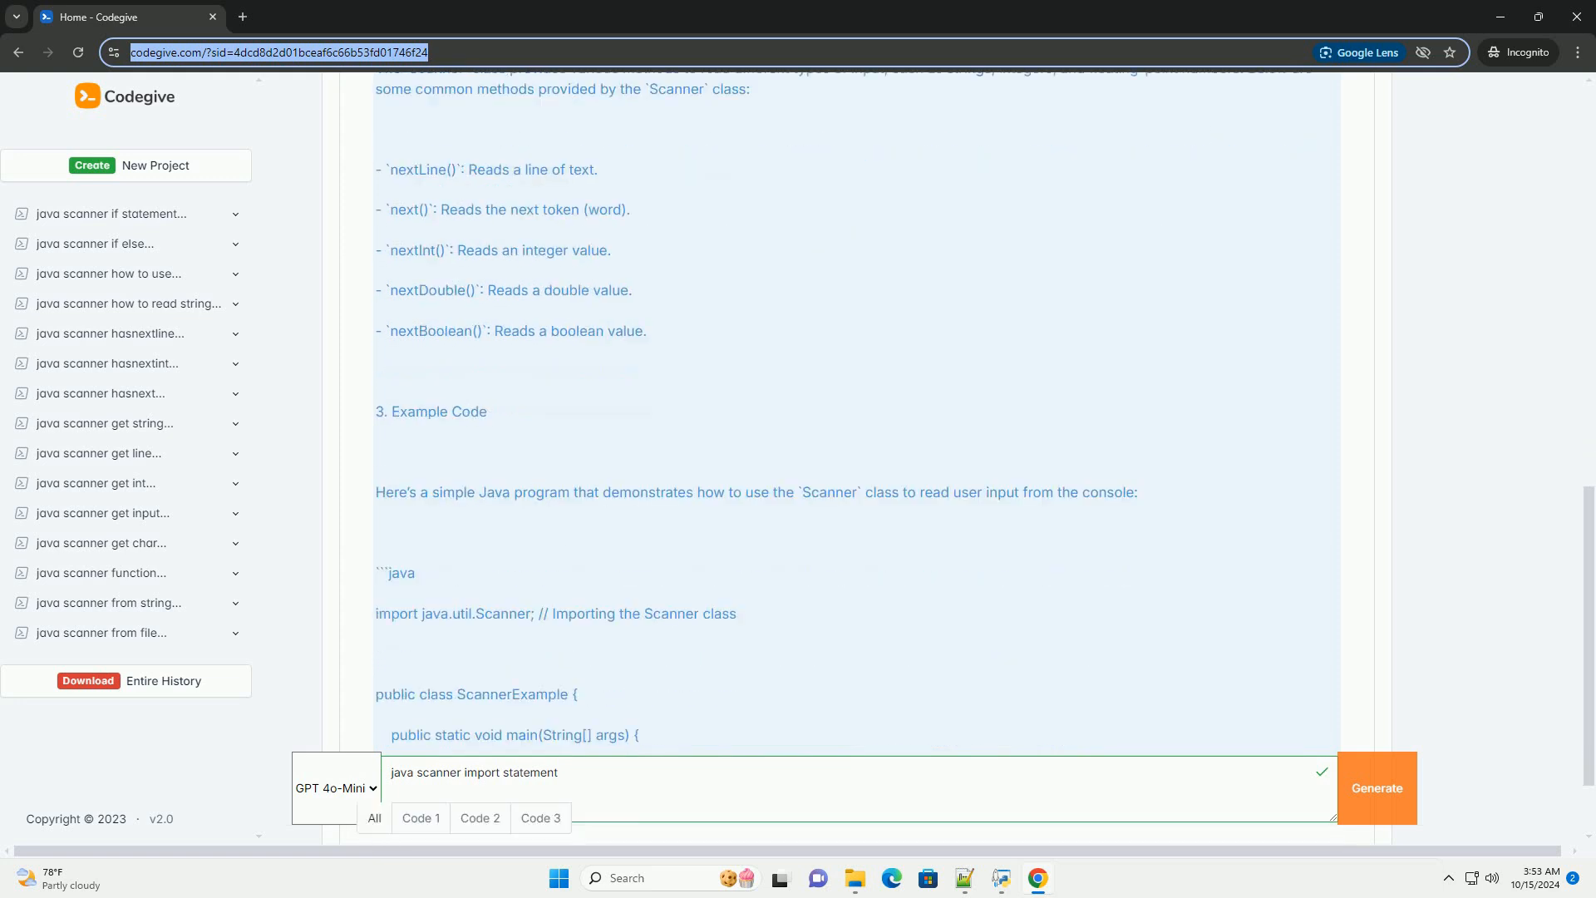
{"action": "scroll", "scroll_direction": "down", "scroll_amount": 3}
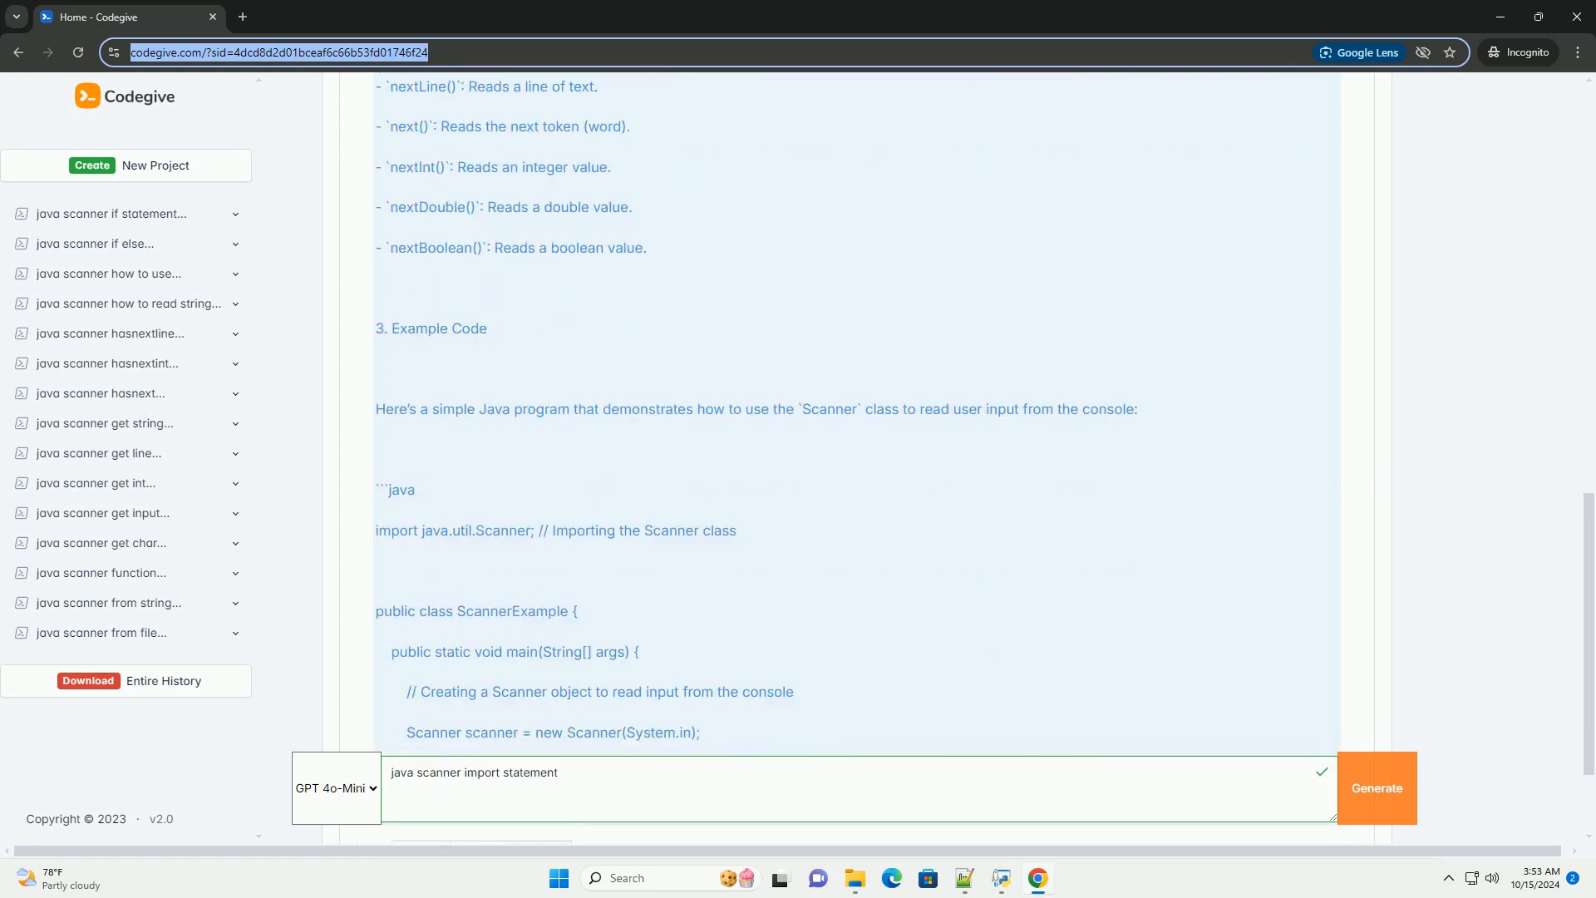
{"action": "scroll", "scroll_direction": "down", "scroll_amount": 3}
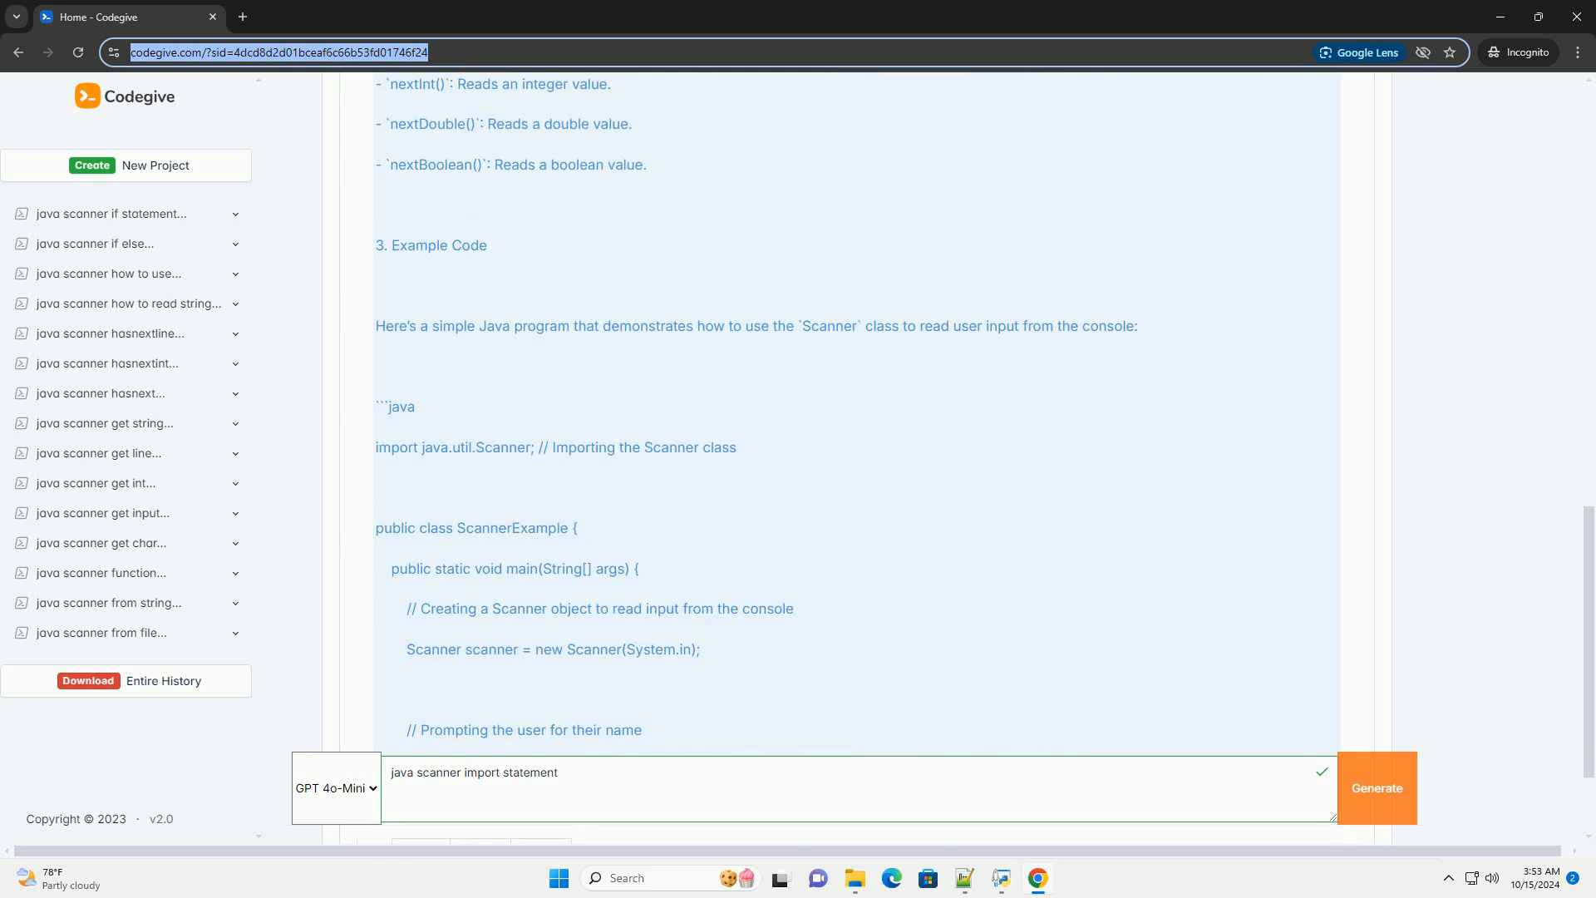
{"action": "scroll", "scroll_direction": "down", "scroll_amount": 3}
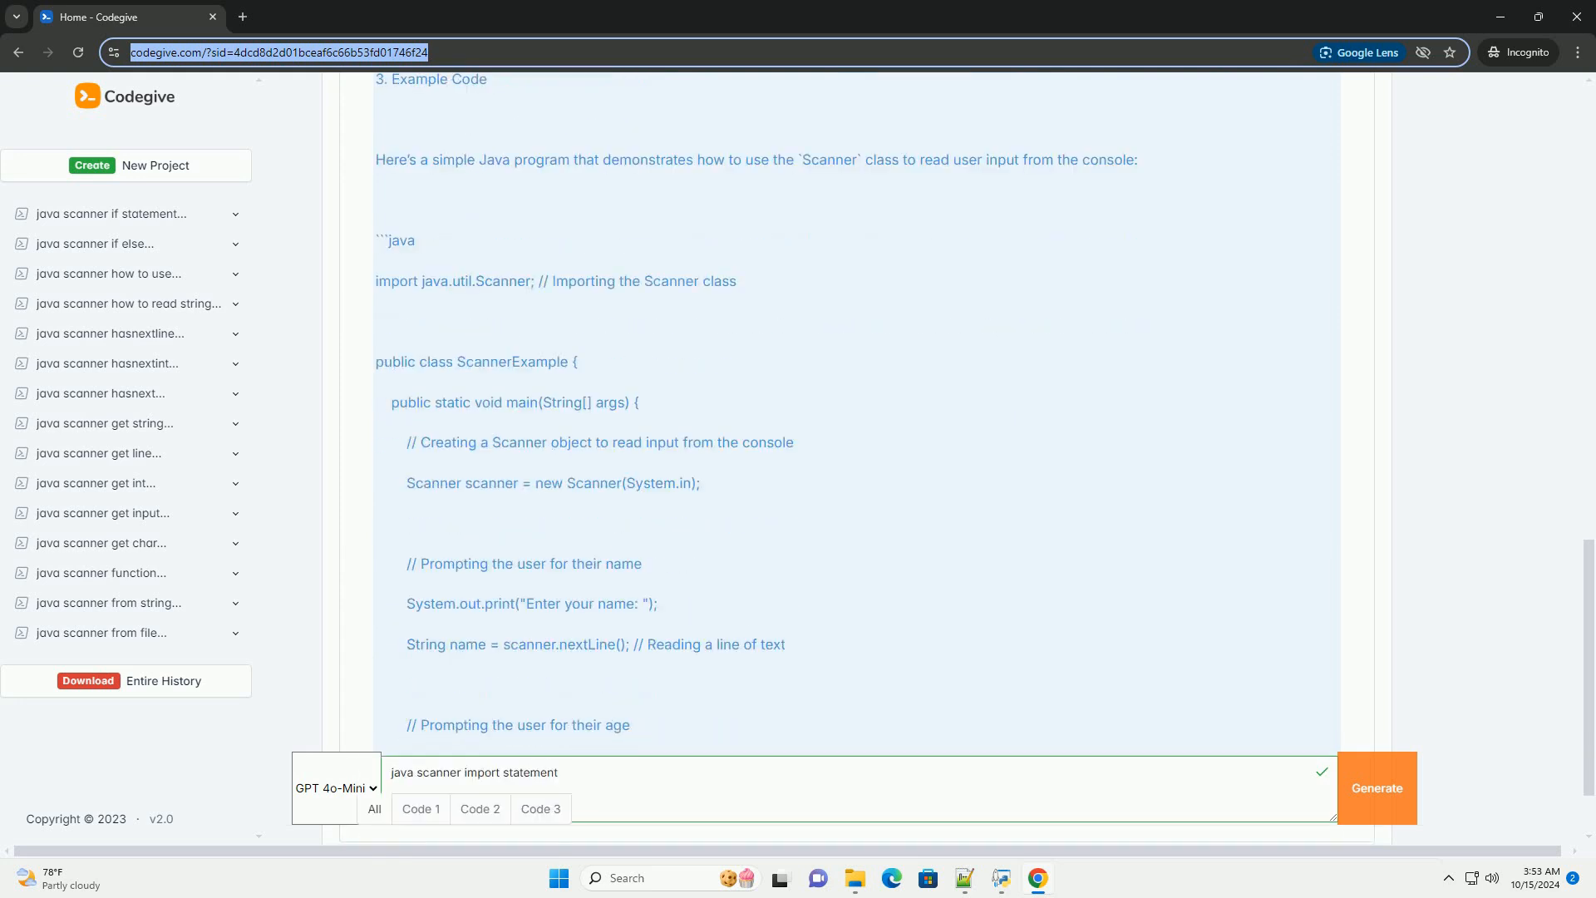
{"action": "scroll", "scroll_direction": "down", "scroll_amount": 3}
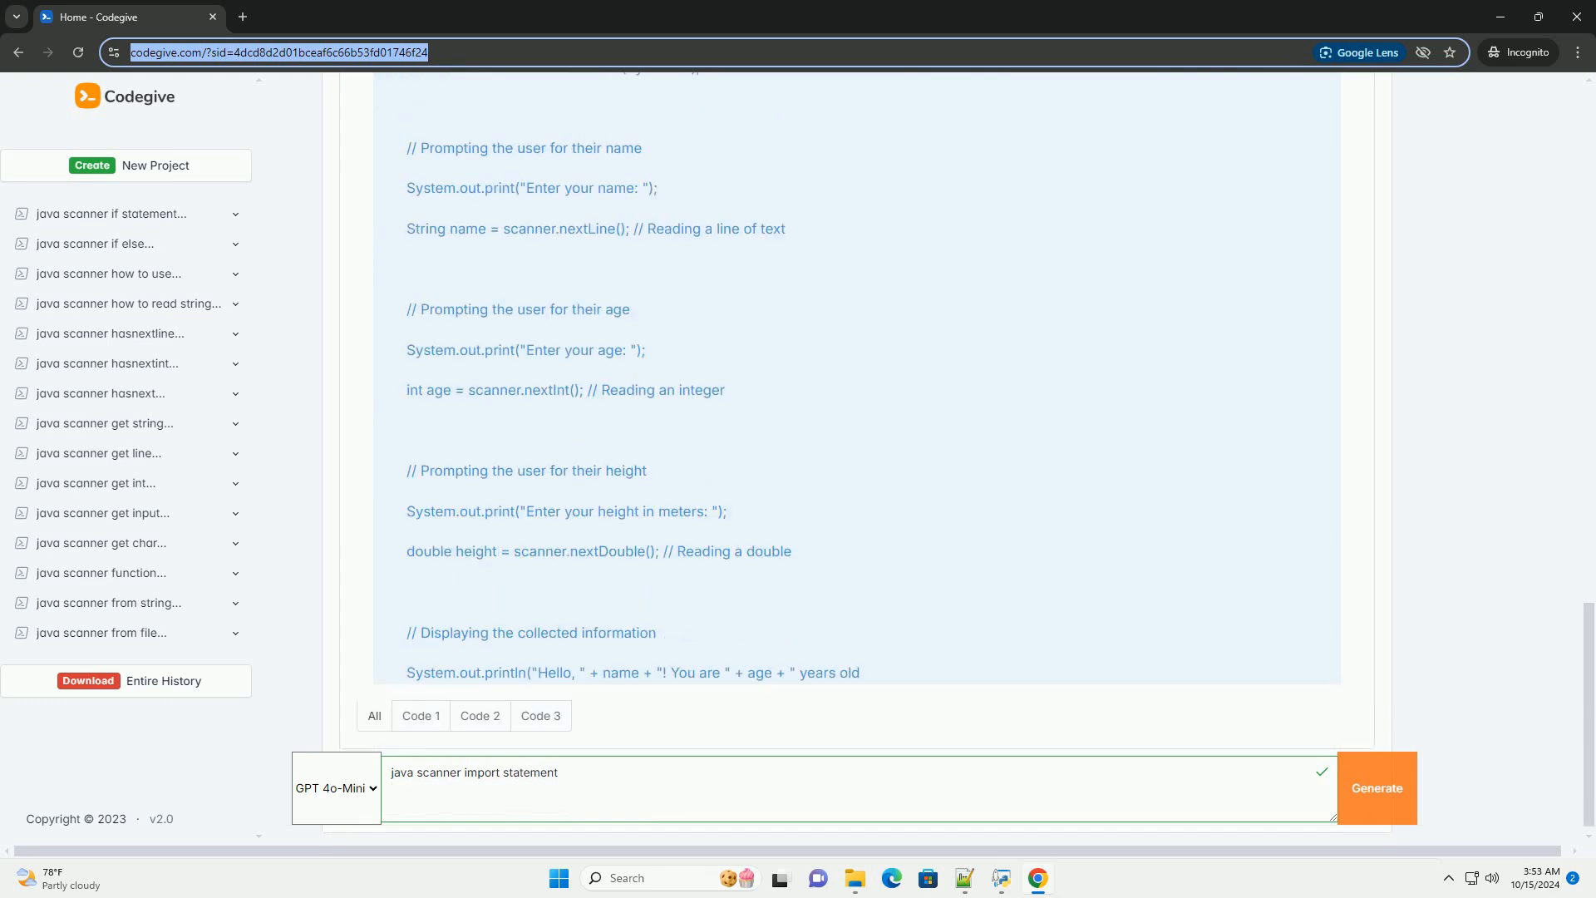
{"action": "scroll", "scroll_direction": "down", "scroll_amount": 3}
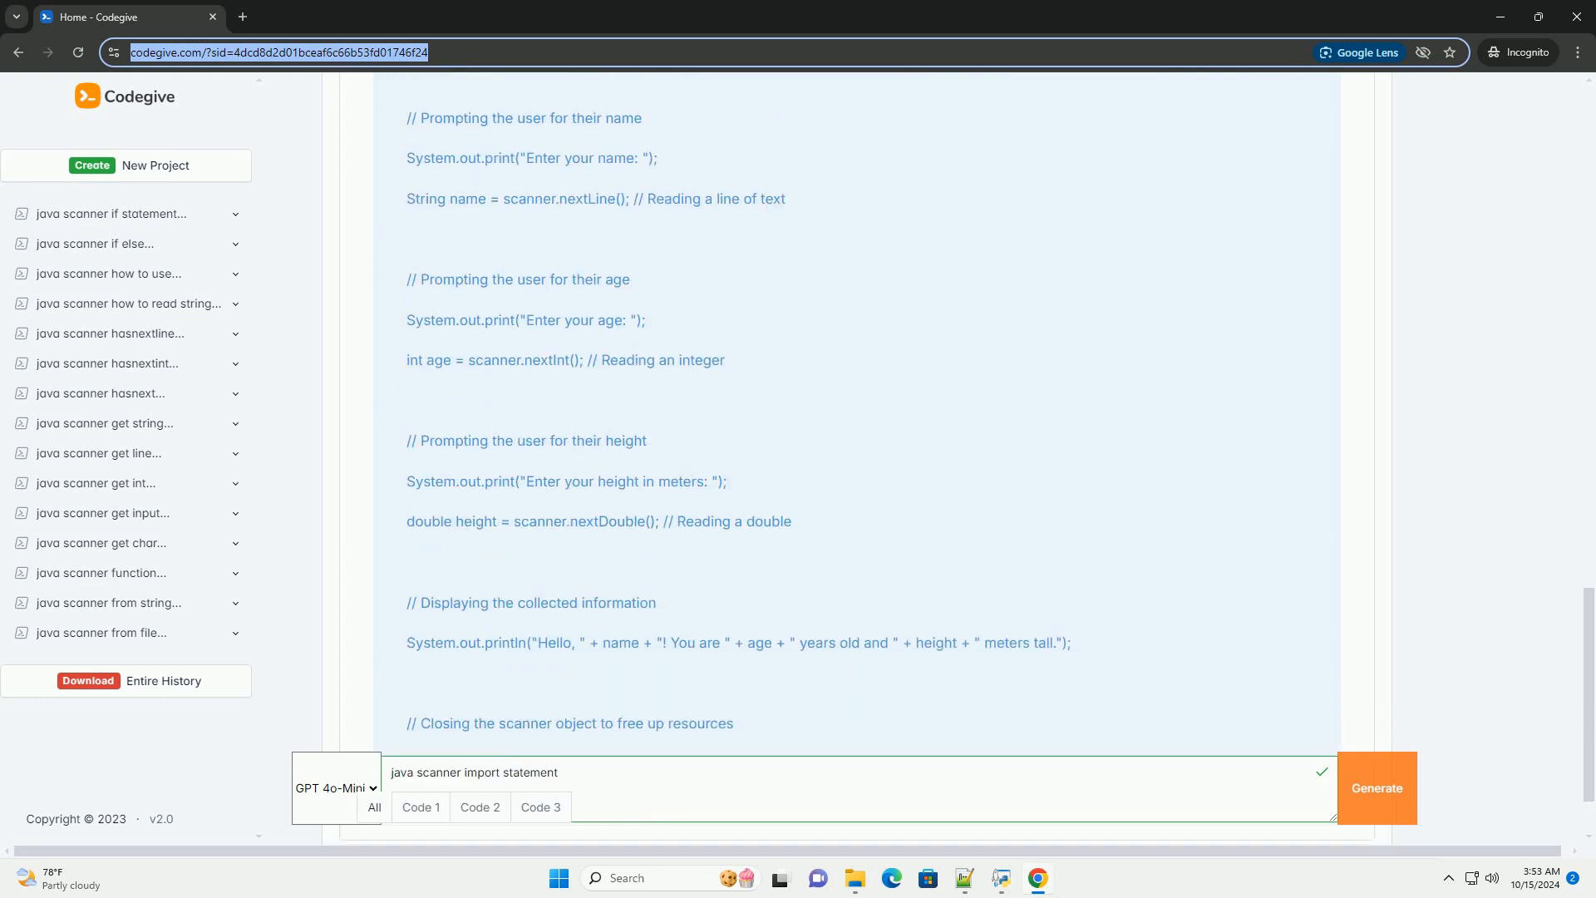
{"action": "scroll", "scroll_direction": "down", "scroll_amount": 3}
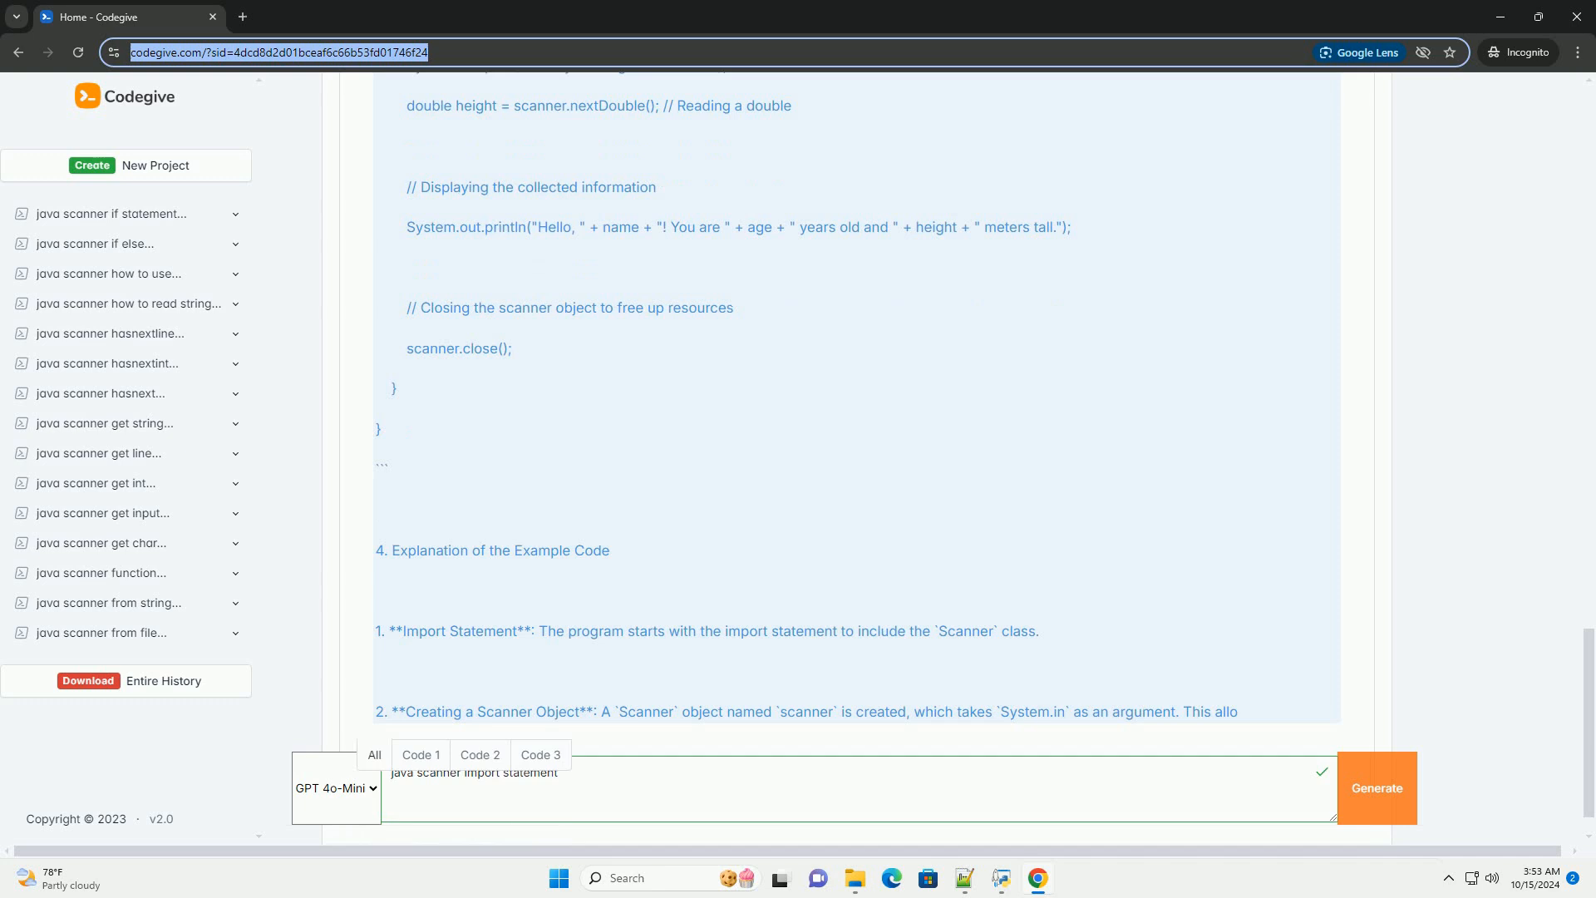
{"action": "scroll", "scroll_direction": "down", "scroll_amount": 3}
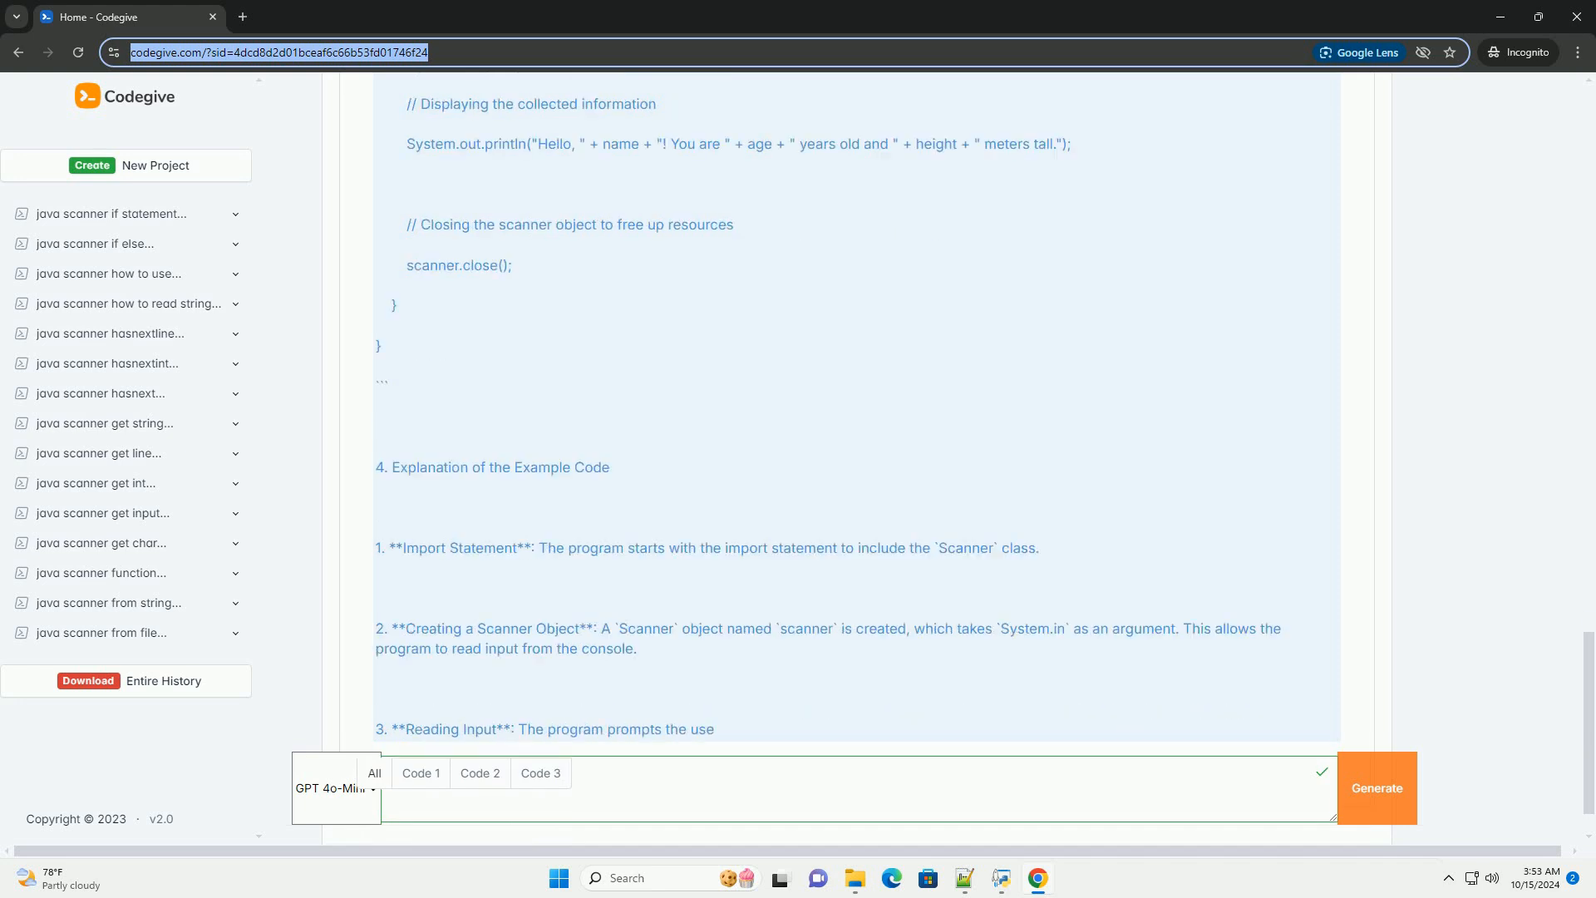
{"action": "type", "text": "java scanner import statement"}
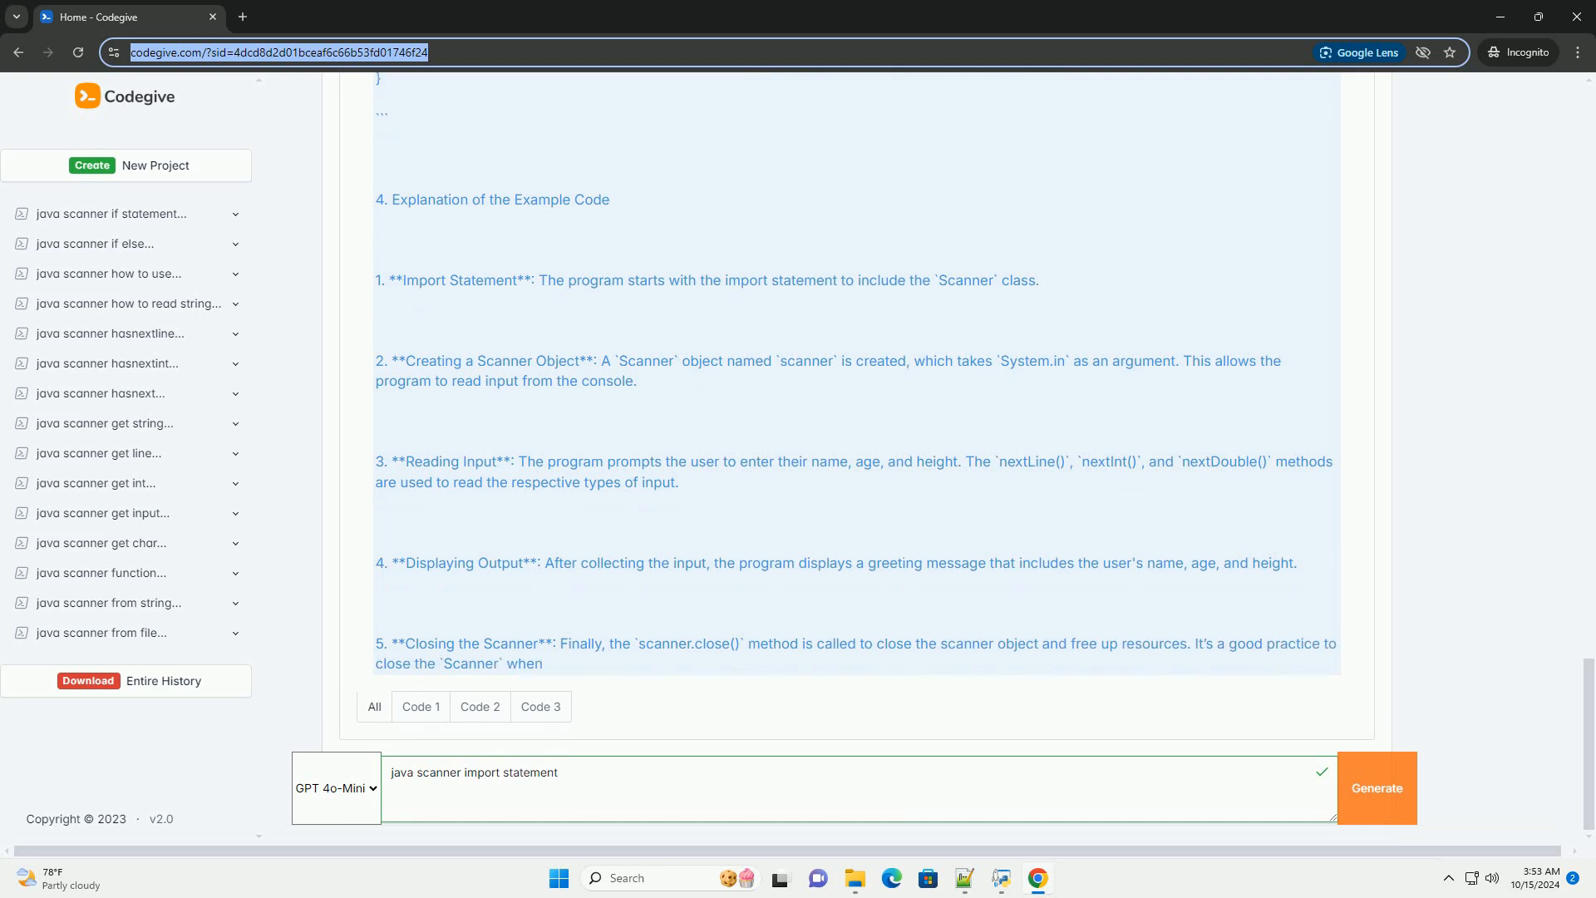
{"action": "scroll", "scroll_direction": "down", "scroll_amount": 3}
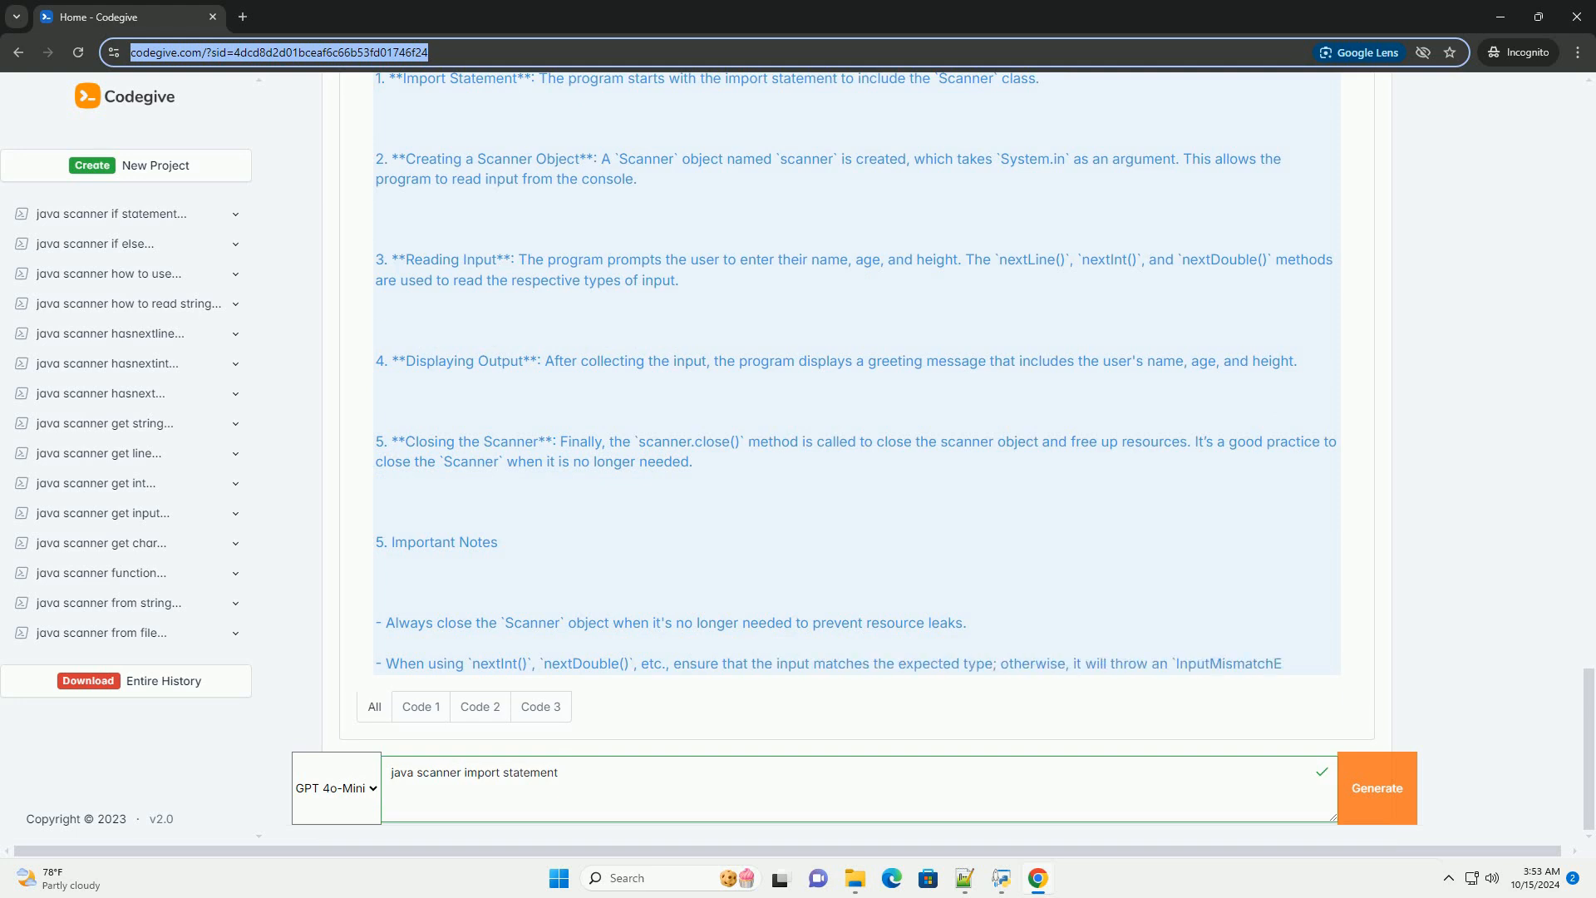
{"action": "scroll", "scroll_direction": "down", "scroll_amount": 3}
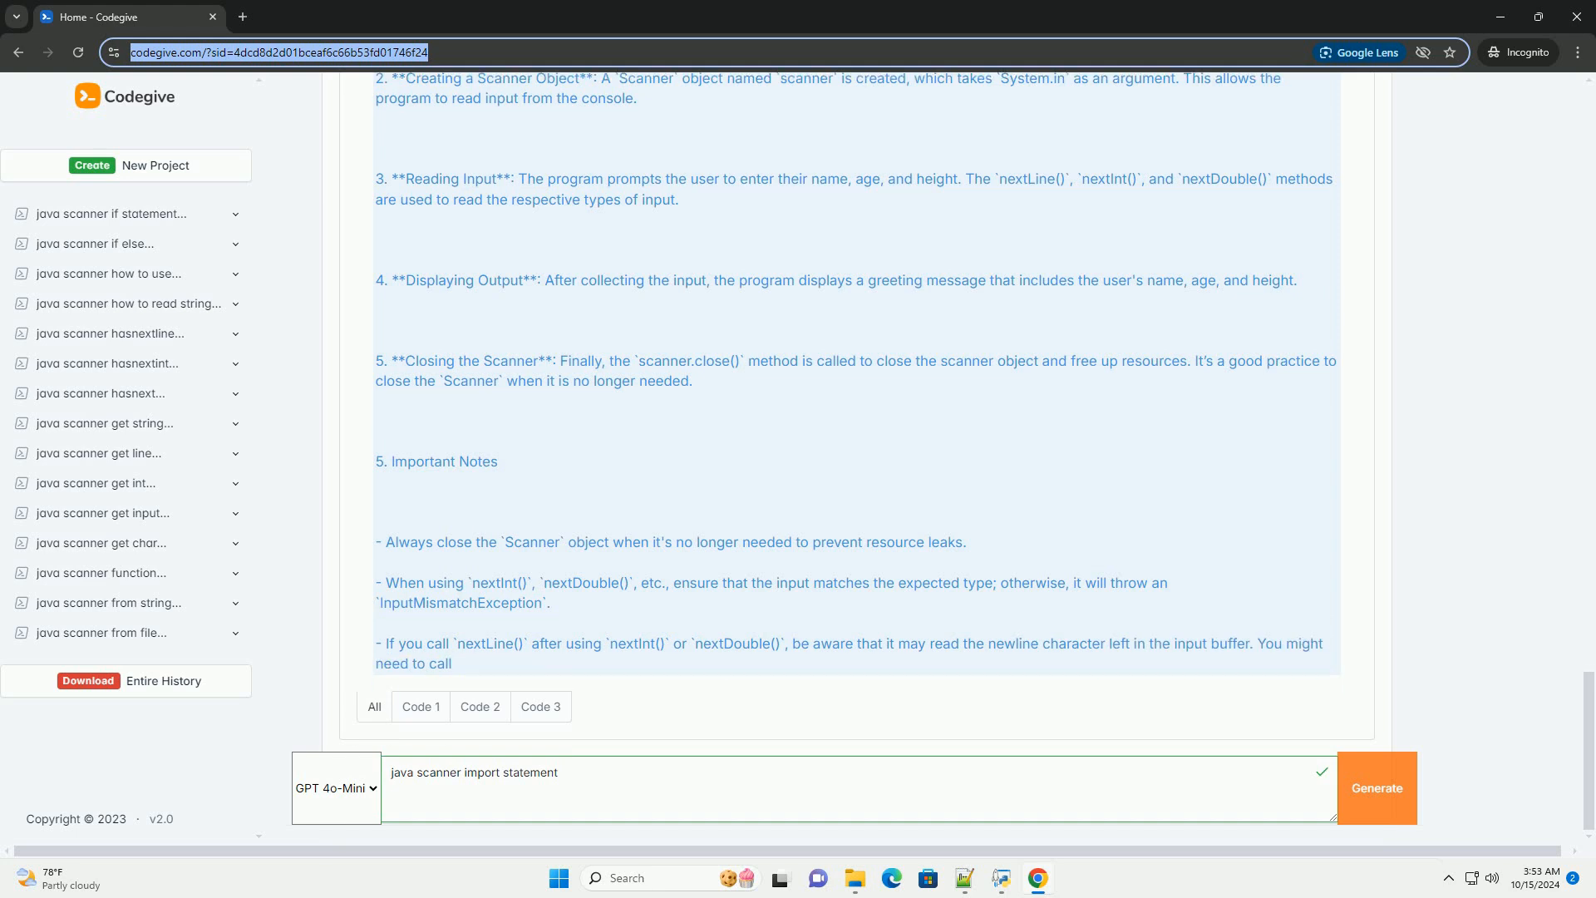
{"action": "scroll", "scroll_direction": "down", "scroll_amount": 3}
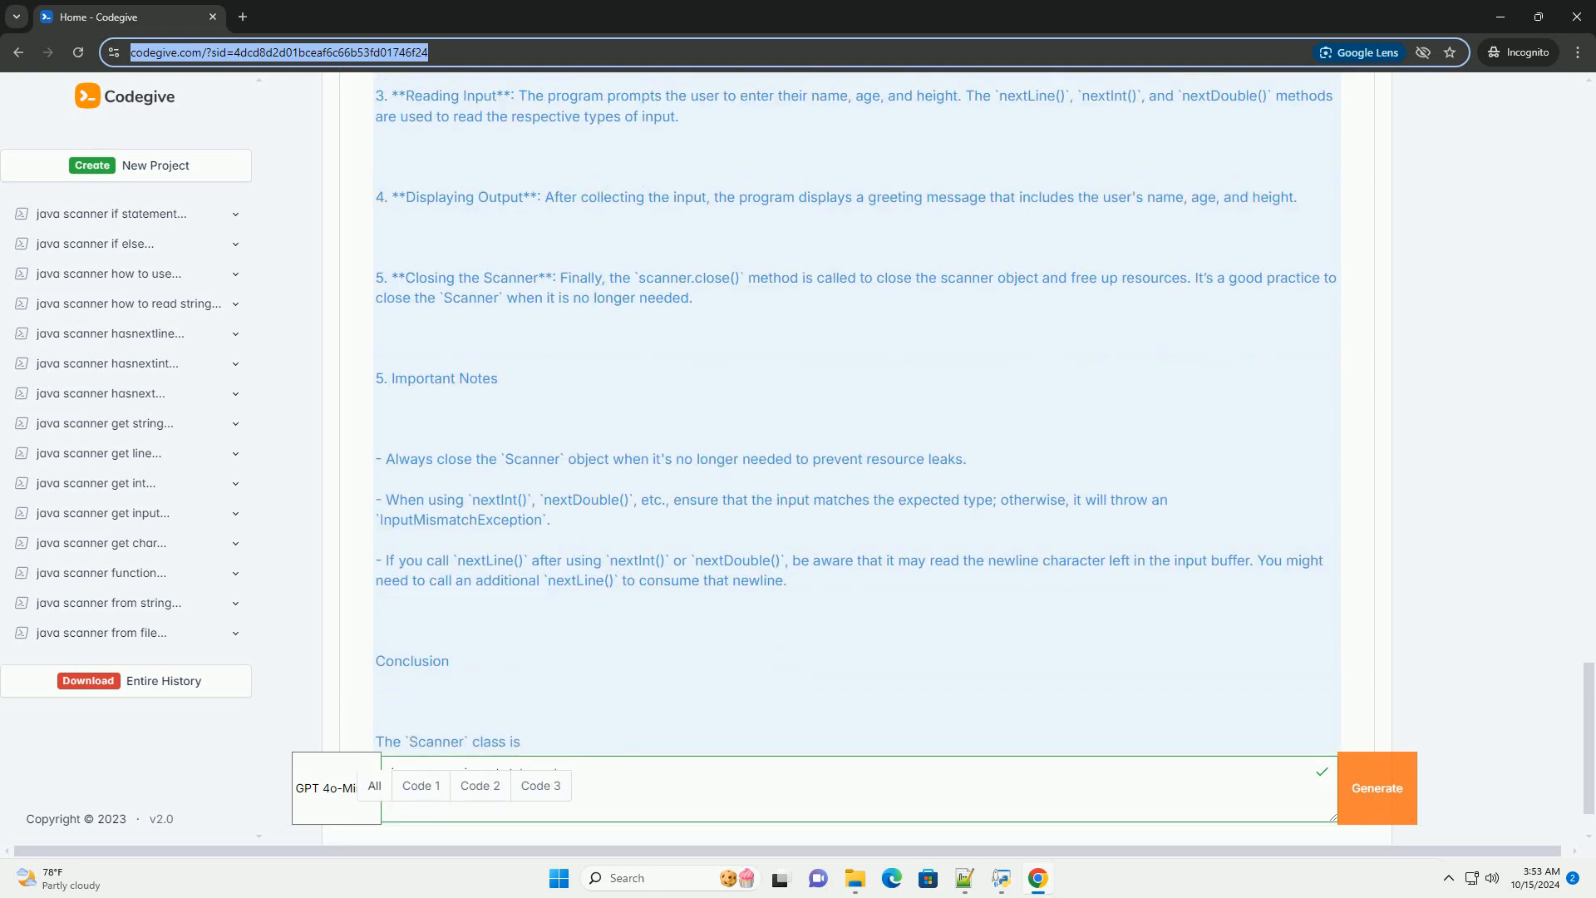